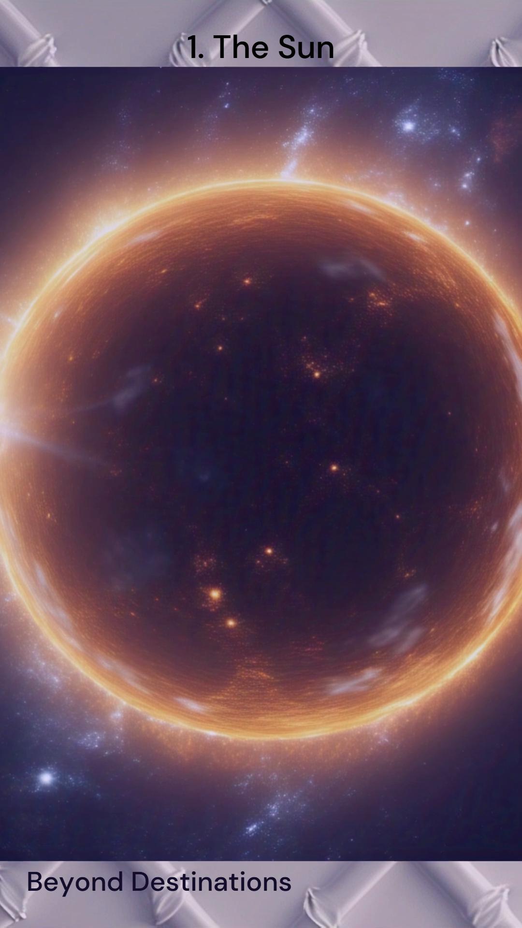
scroll("down", 3)
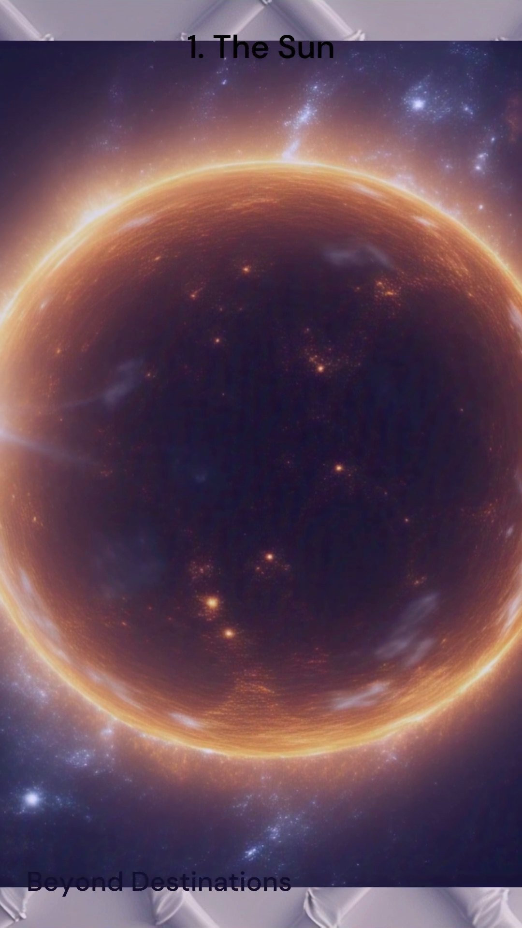